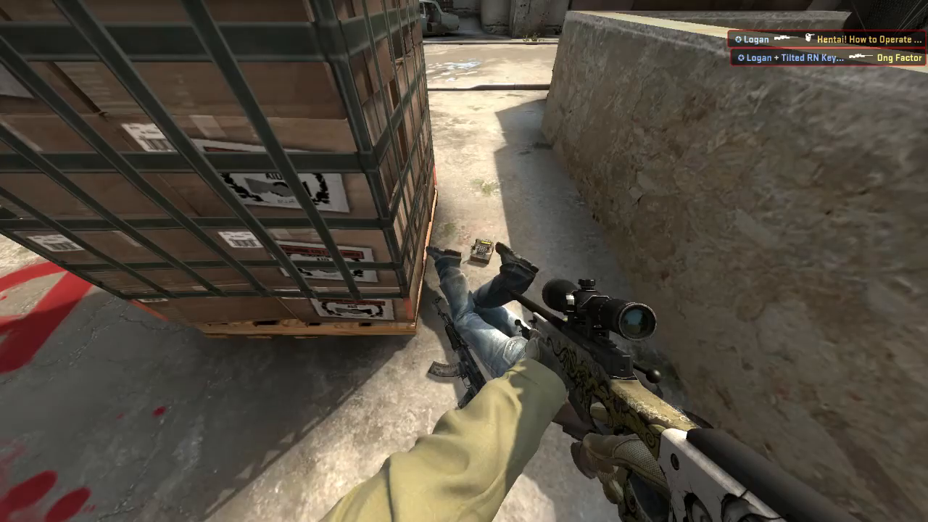
mouse_move(464, 261)
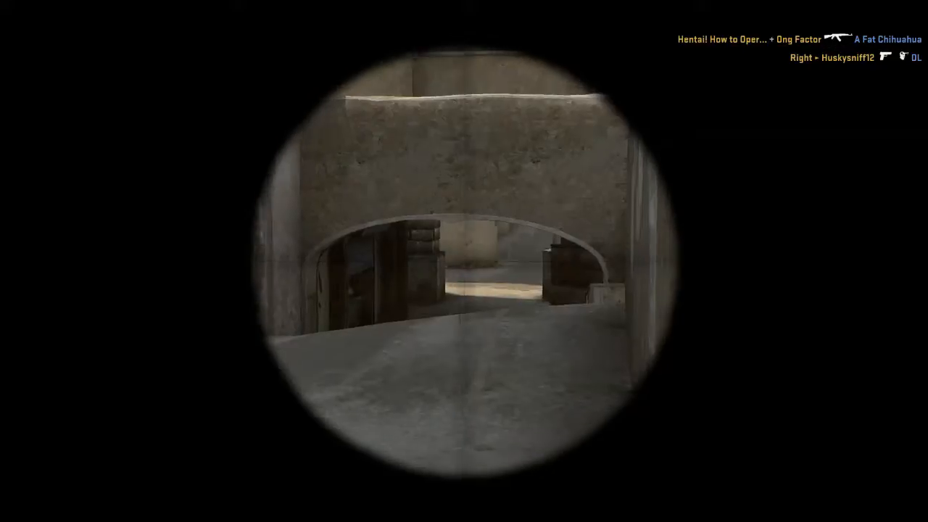
- Unscope the AWP after watching the tunnel archway
right_click(464, 261)
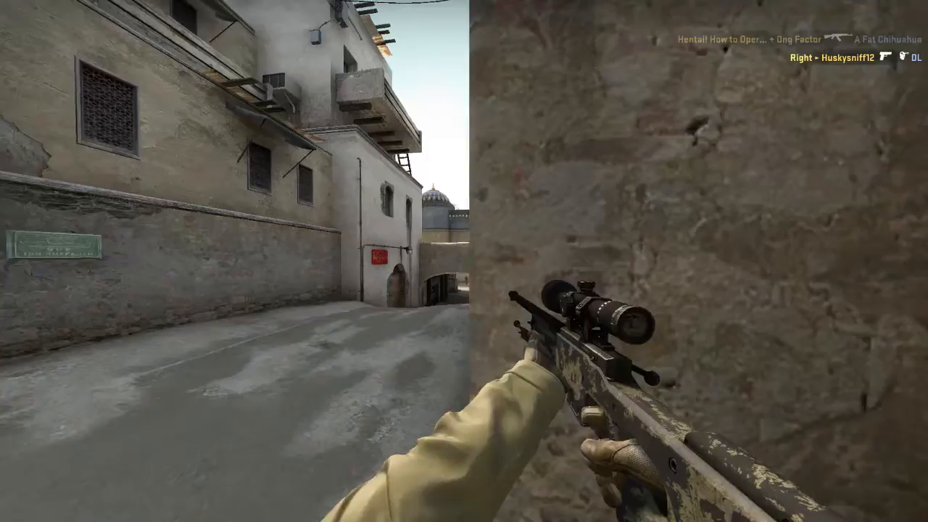